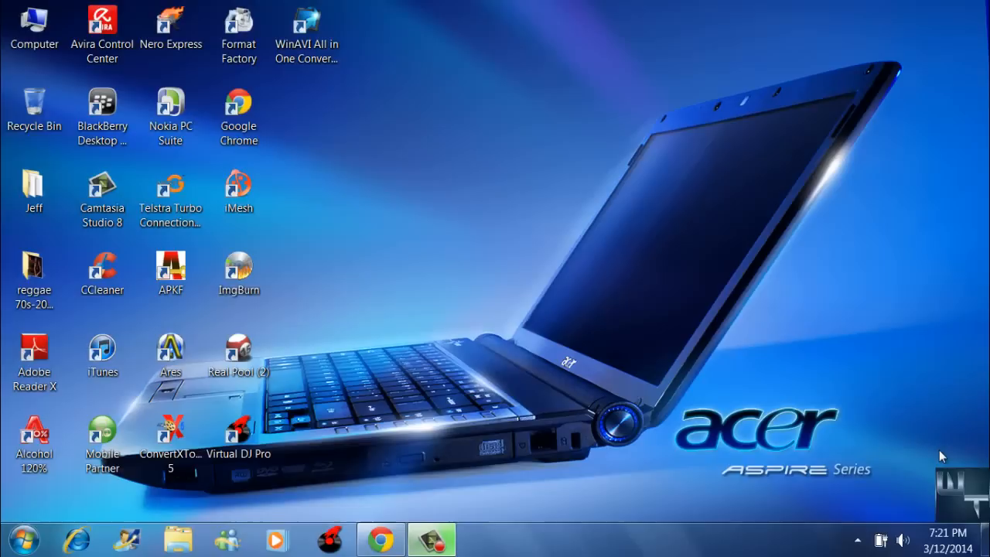
{"action": "mouse_move", "coordinate": [704, 279]}
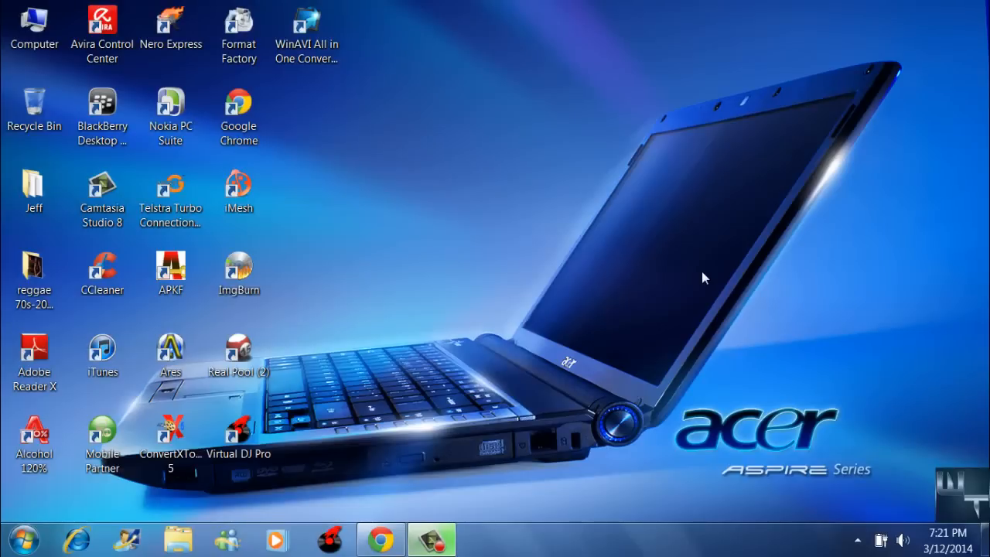
Launch Nero Express from its desktop shortcut.
{"action": "left_click", "coordinate": [170, 27]}
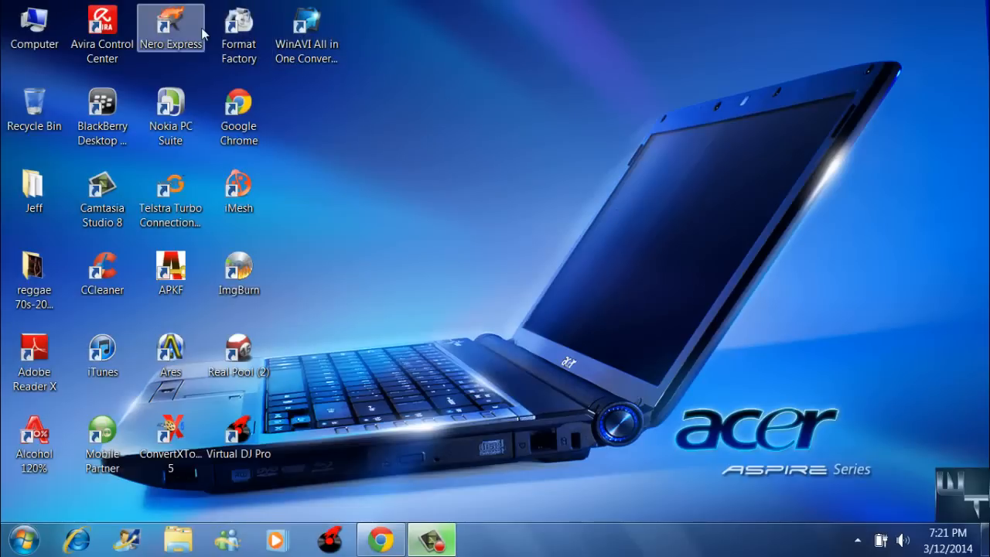
{"action": "double_click", "coordinate": [171, 28]}
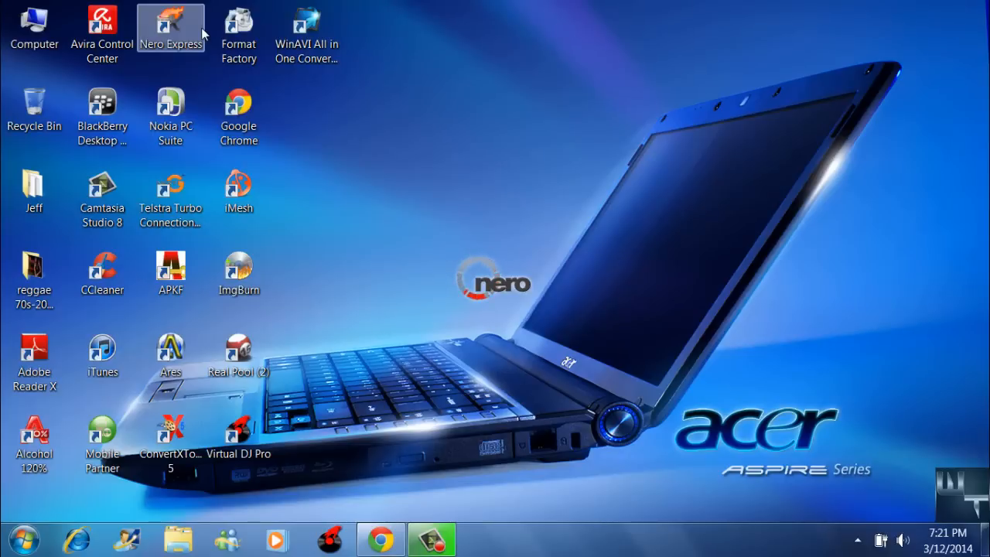
Start a new Music audio disc project with an empty track list.
{"action": "double_click", "coordinate": [170, 28]}
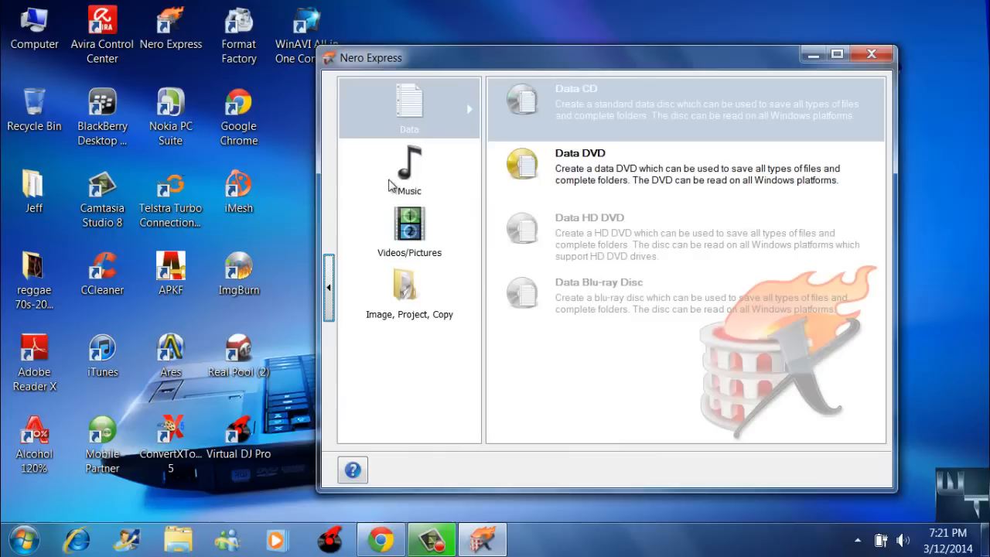
{"action": "left_click", "coordinate": [408, 170]}
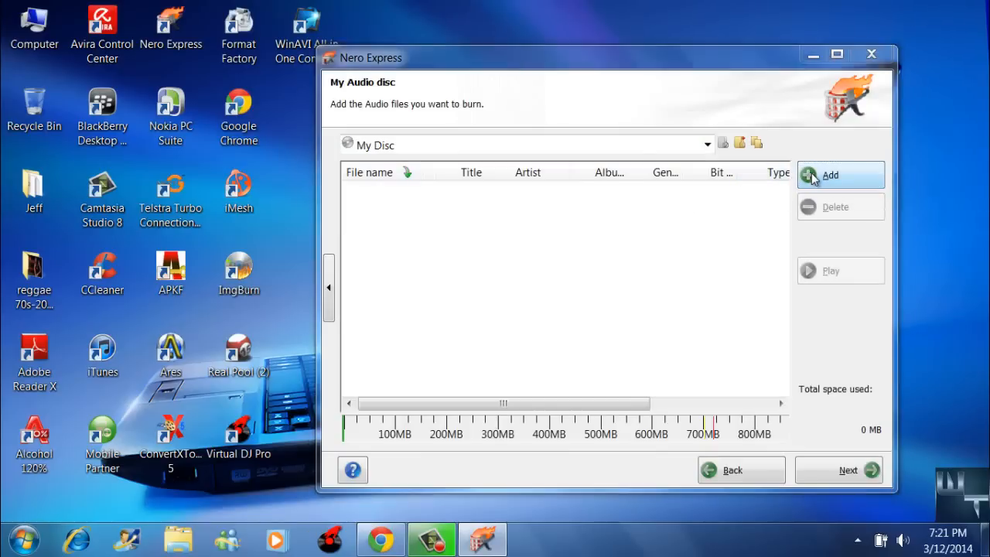
Add all ten gospel MP3 tracks from the Music library's gospel folder to the disc.
{"action": "left_click", "coordinate": [830, 175]}
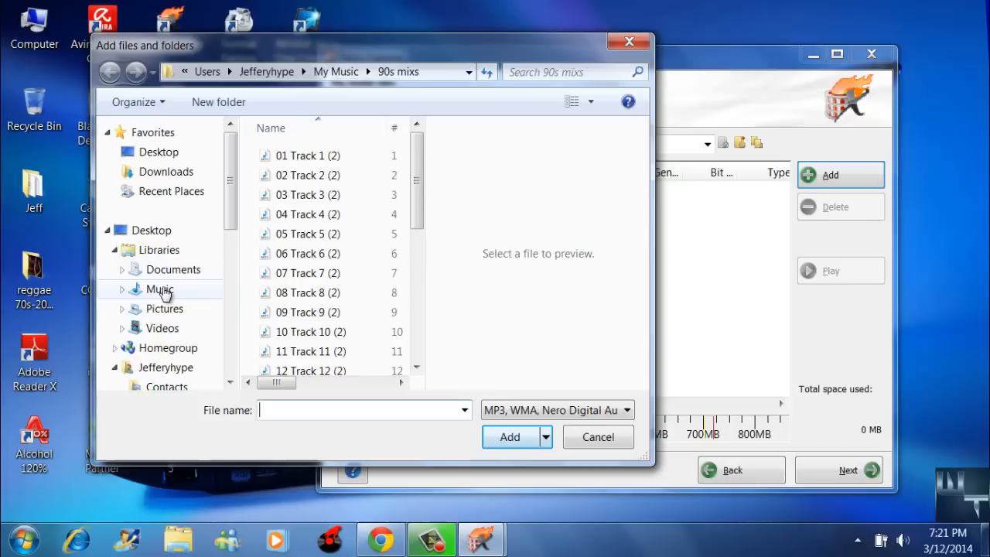
{"action": "left_click", "coordinate": [160, 290]}
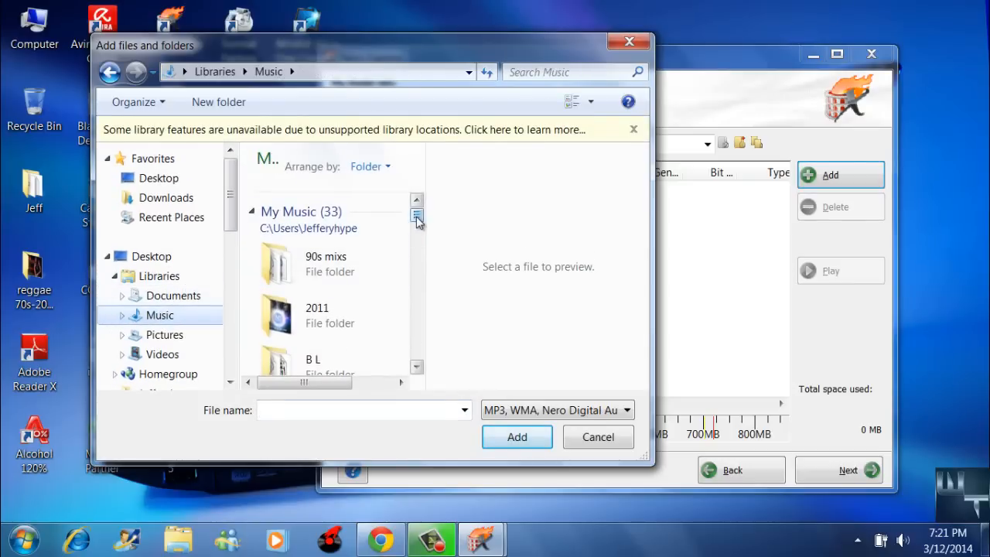
{"action": "scroll", "scroll_direction": "down", "scroll_amount": 3}
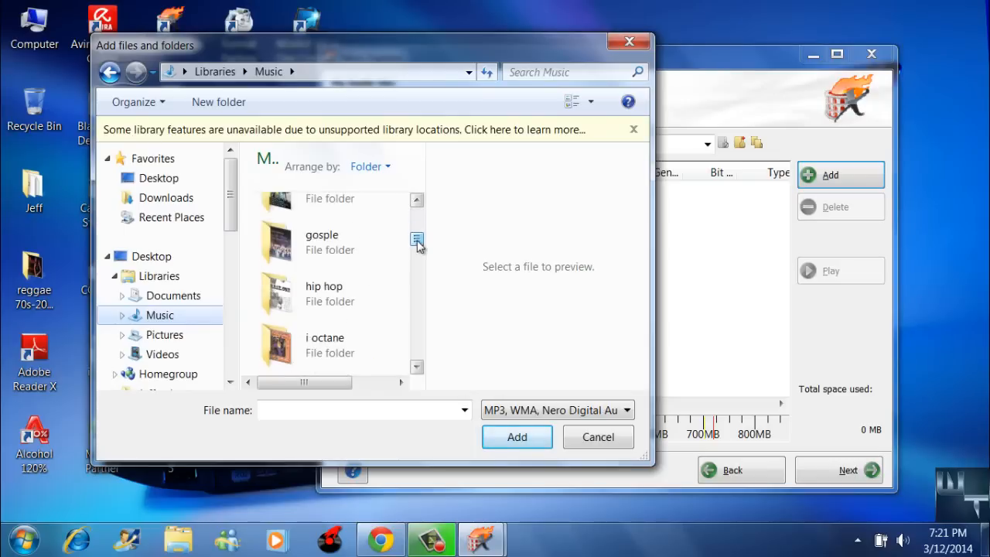
{"action": "double_click", "coordinate": [322, 242]}
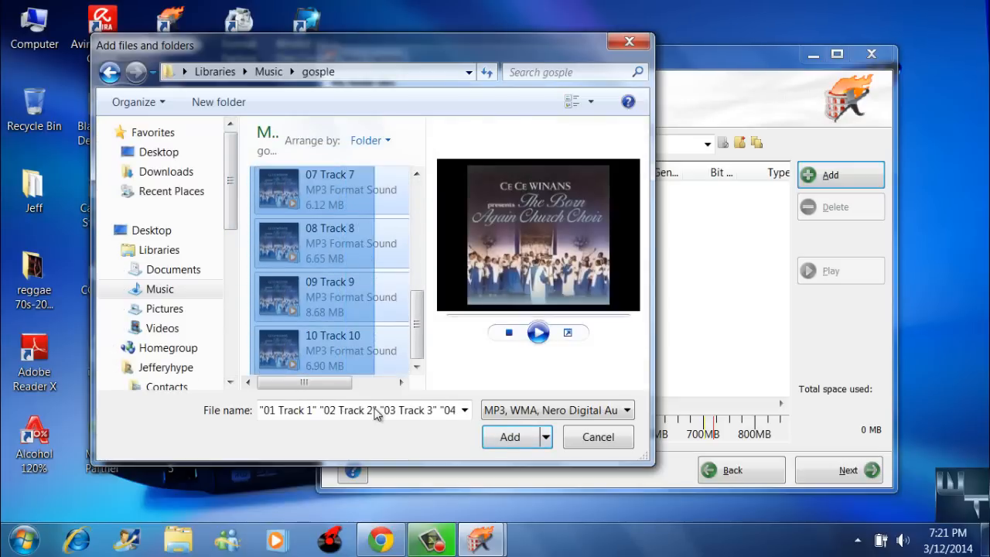
{"action": "left_click", "coordinate": [511, 437]}
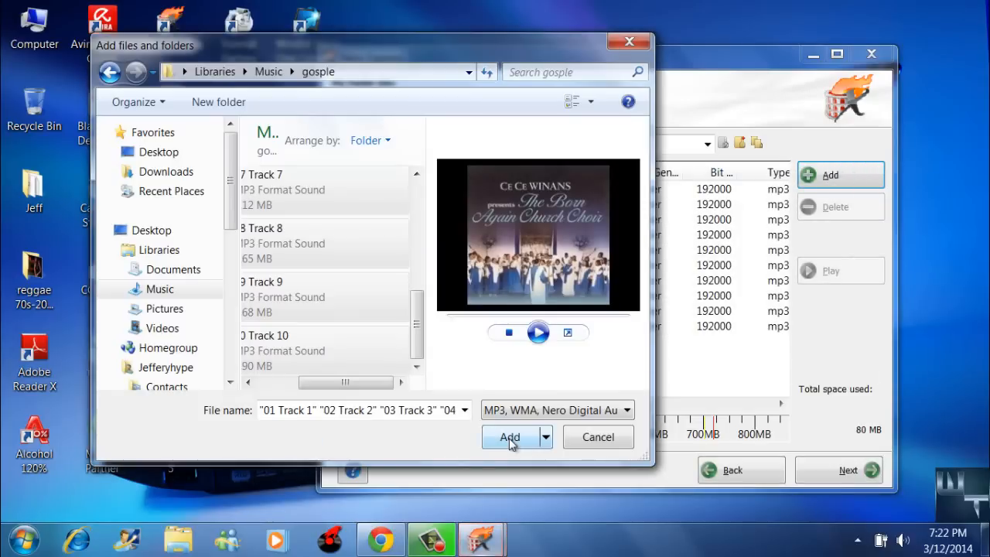
{"action": "left_click", "coordinate": [511, 436]}
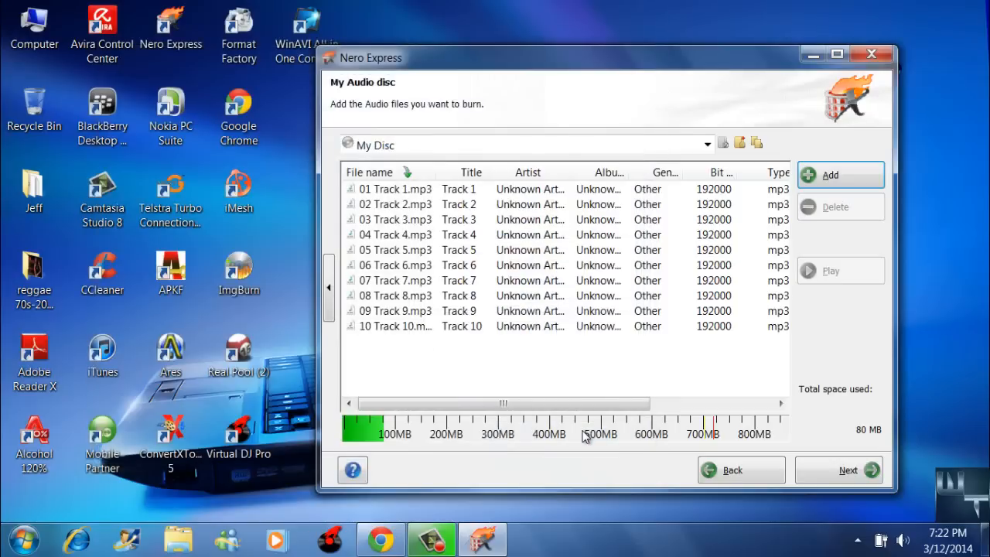
{"action": "mouse_move", "coordinate": [408, 351]}
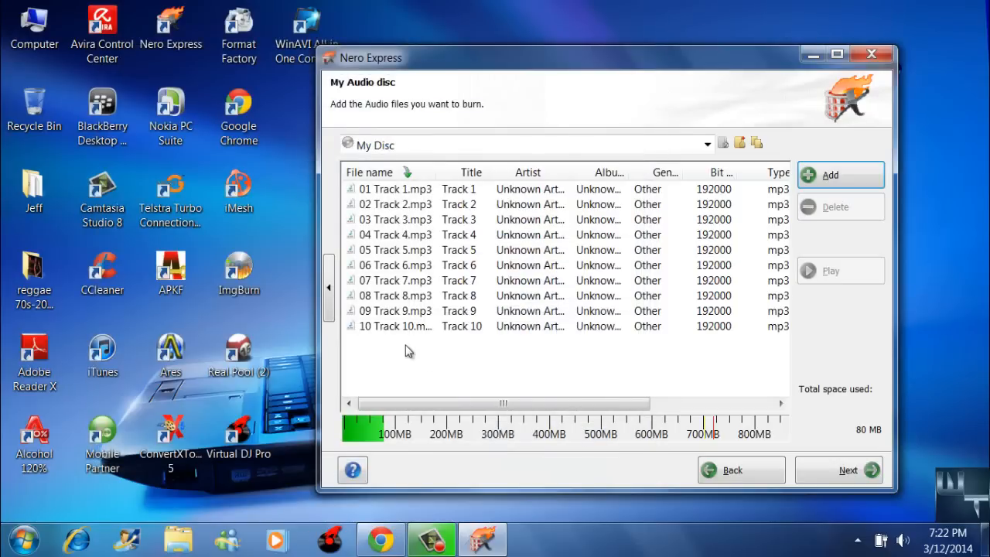
{"action": "mouse_move", "coordinate": [405, 349]}
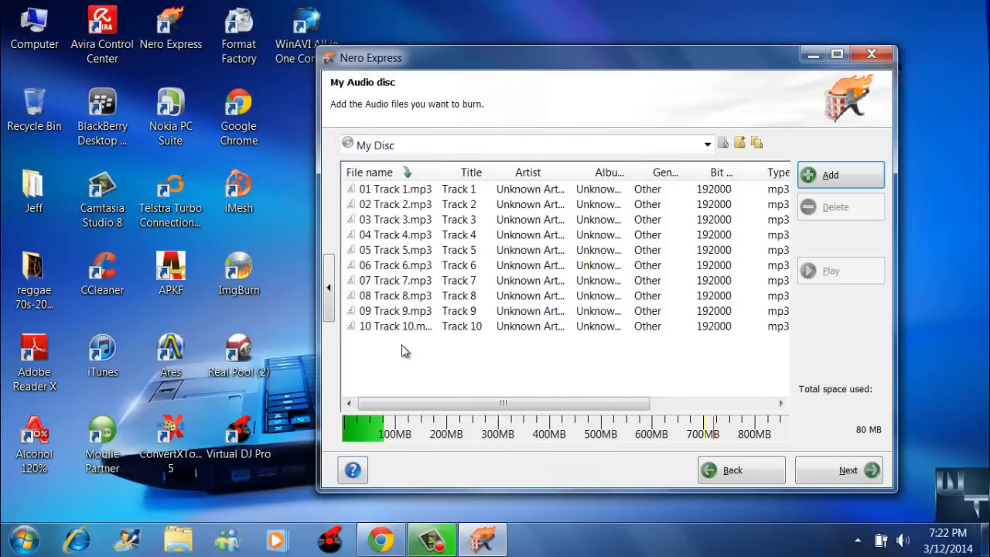
{"action": "mouse_move", "coordinate": [390, 418]}
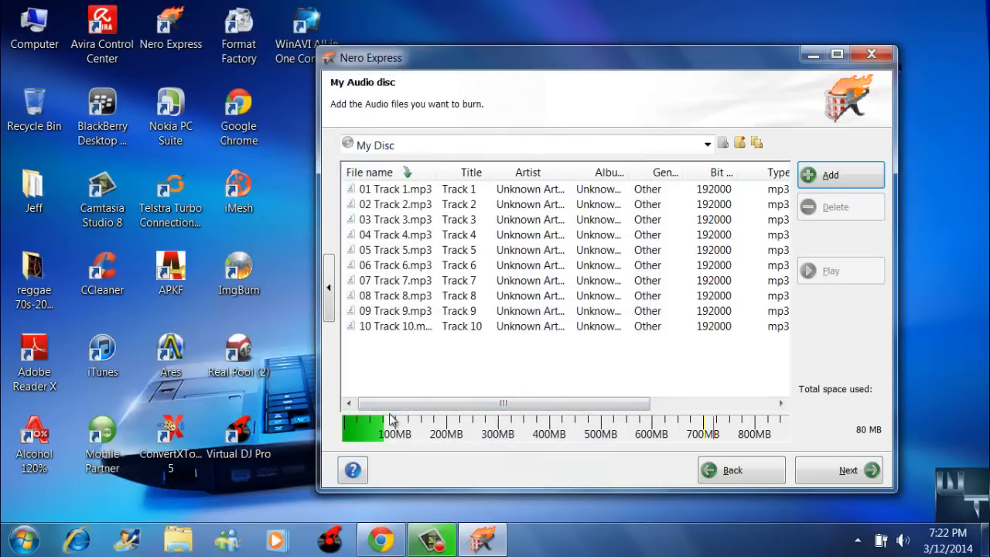
{"action": "mouse_move", "coordinate": [387, 433]}
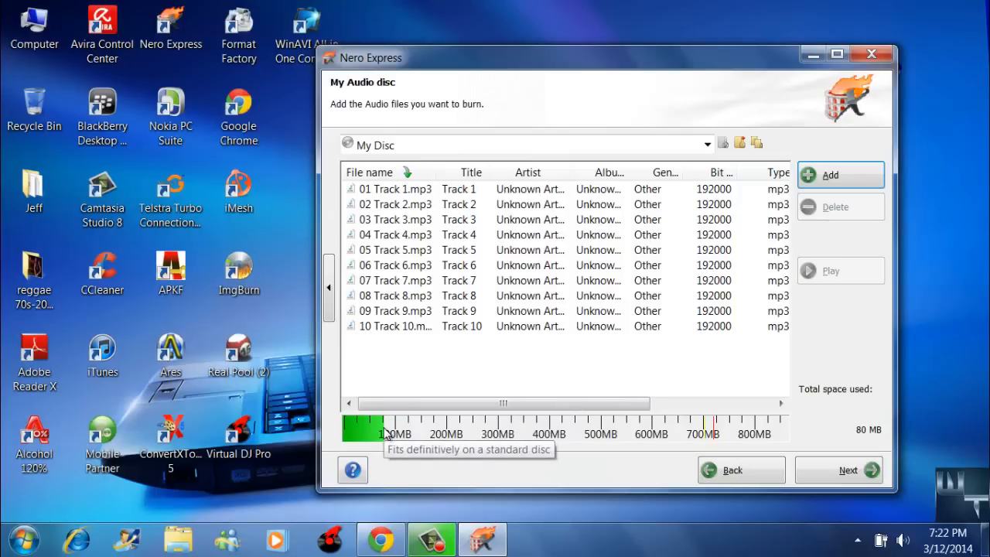
{"action": "mouse_move", "coordinate": [388, 432]}
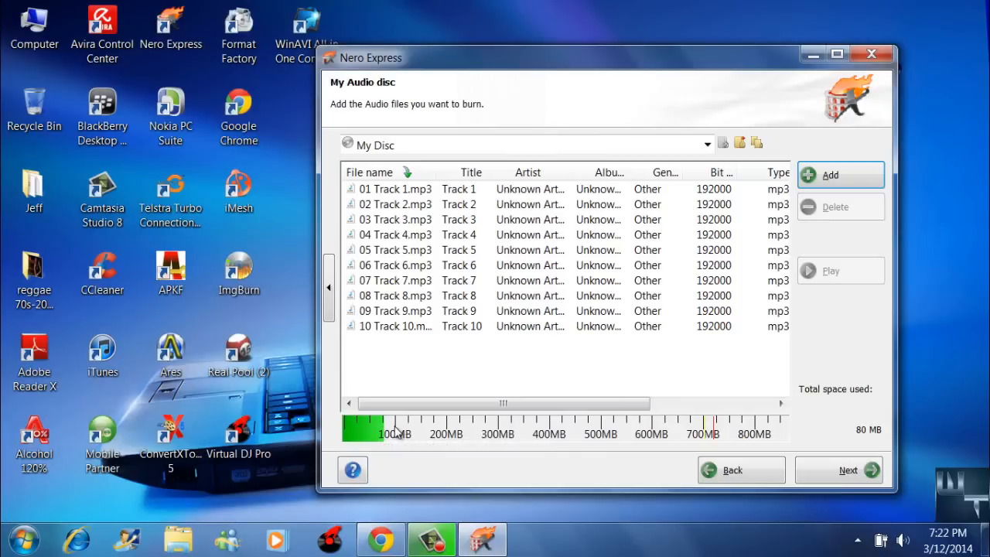
{"action": "mouse_move", "coordinate": [379, 431]}
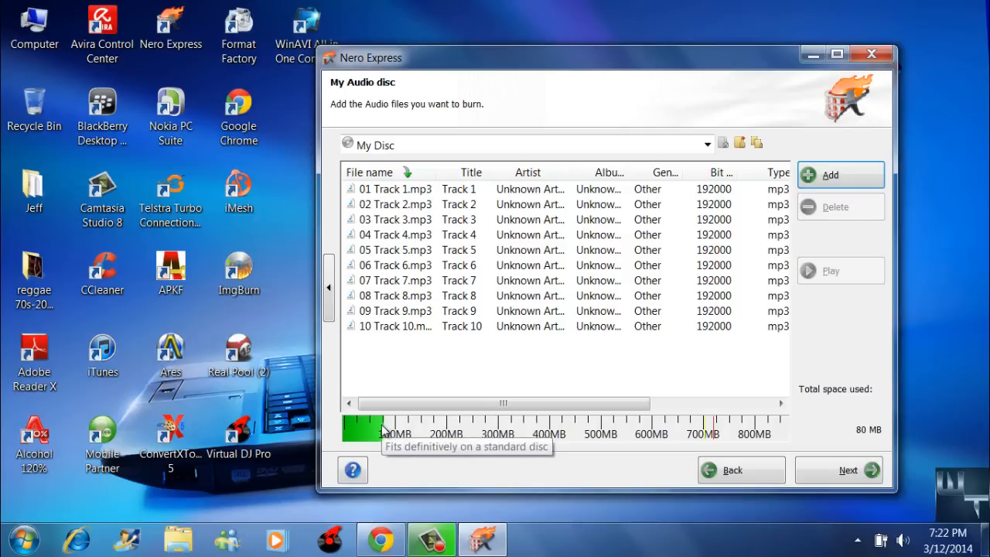
{"action": "mouse_move", "coordinate": [415, 430]}
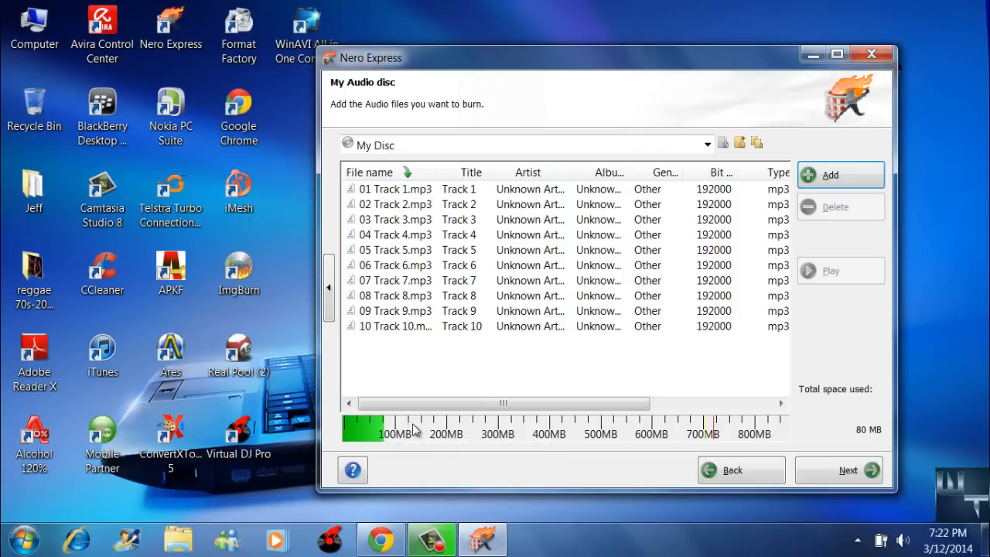
{"action": "mouse_move", "coordinate": [462, 427]}
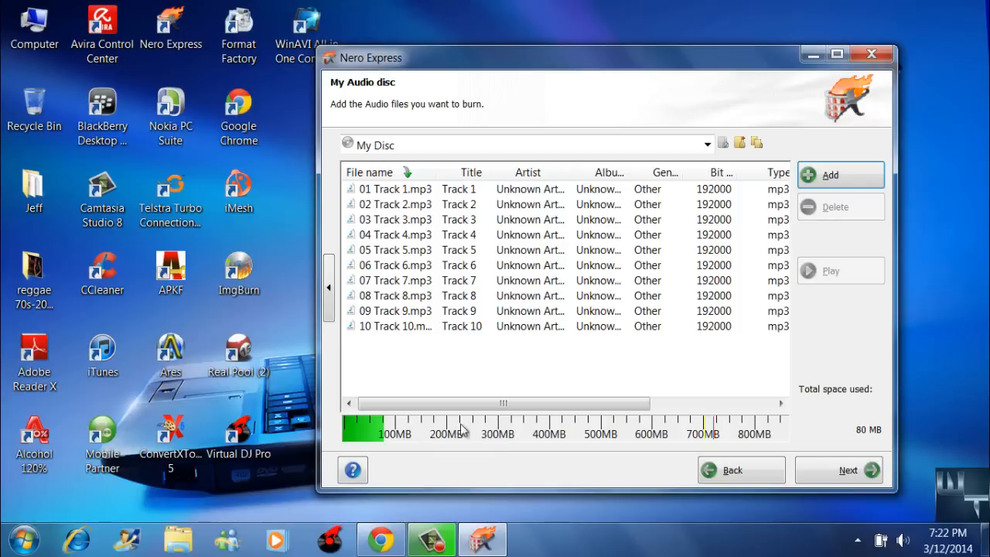
{"action": "mouse_move", "coordinate": [525, 427]}
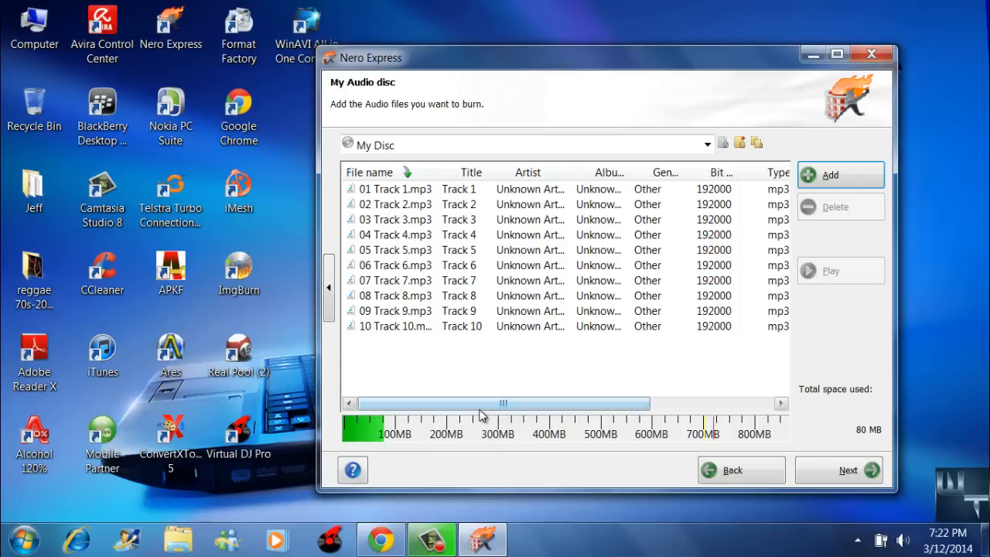
{"action": "mouse_move", "coordinate": [479, 441]}
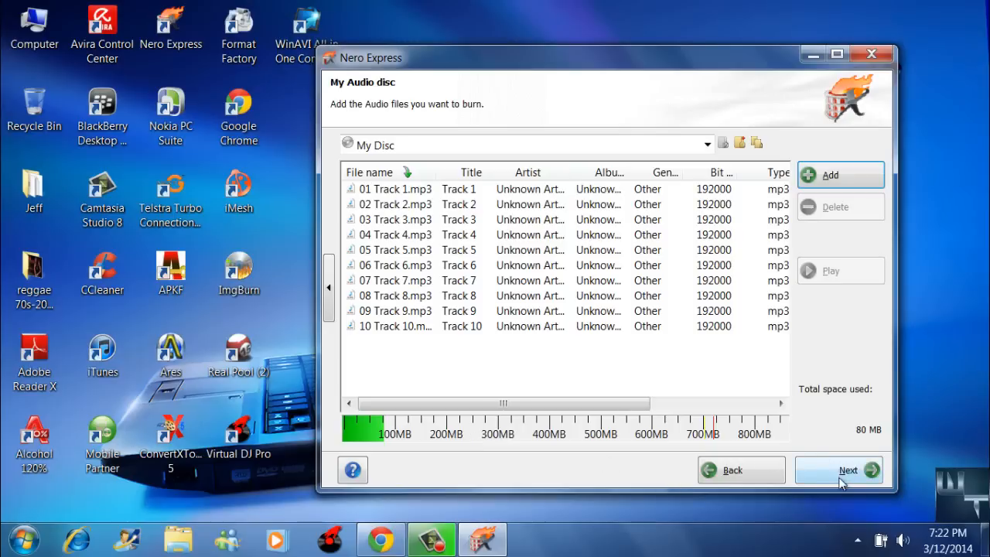
Name the disc 'MP3' in the final burn settings and keep Number of copies at 1.
{"action": "left_click", "coordinate": [848, 470]}
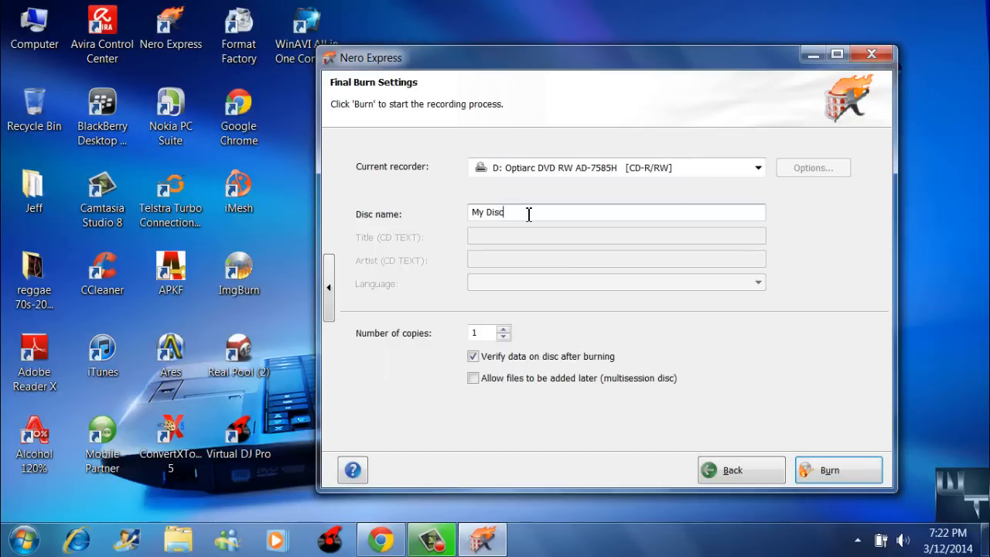
{"action": "key", "text": "Backspace"}
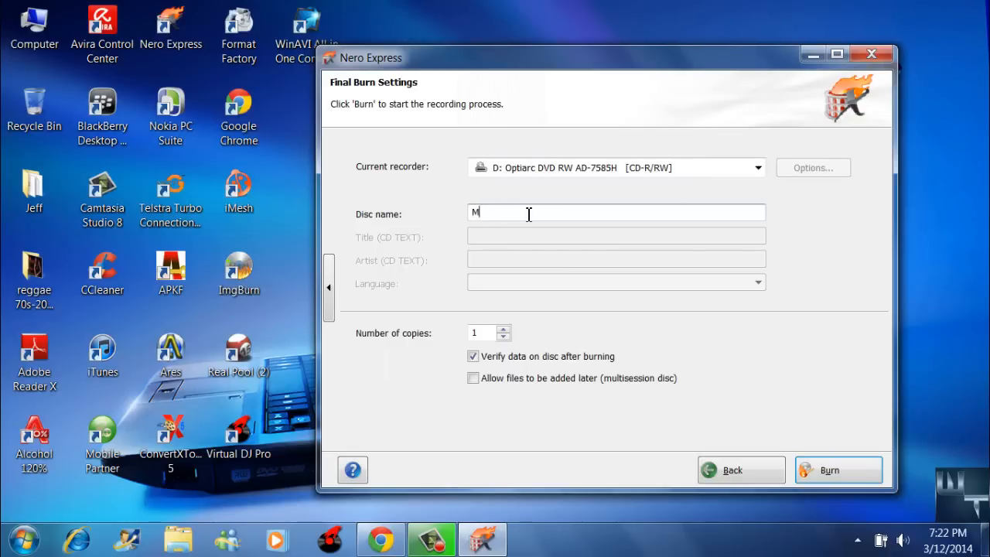
{"action": "type", "text": "P"}
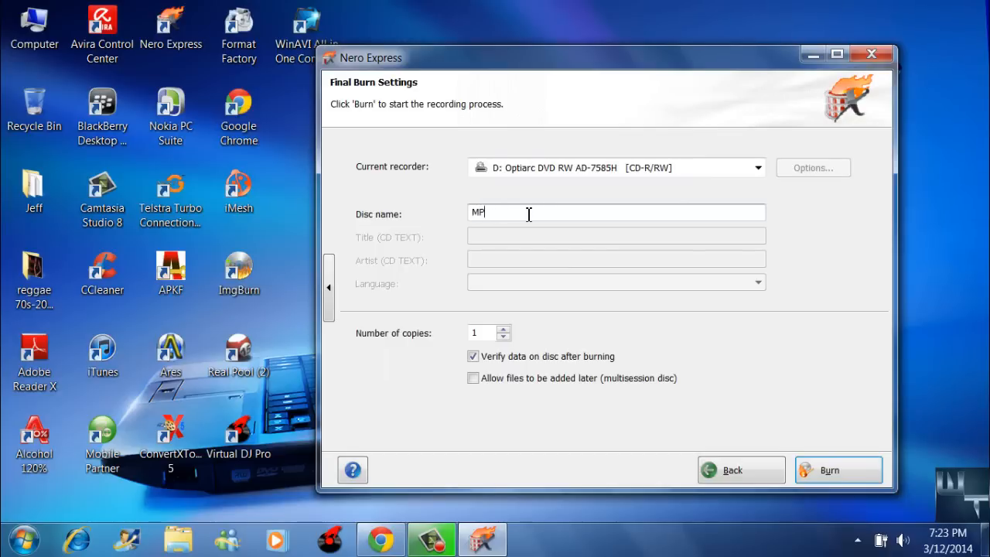
{"action": "type", "text": "3"}
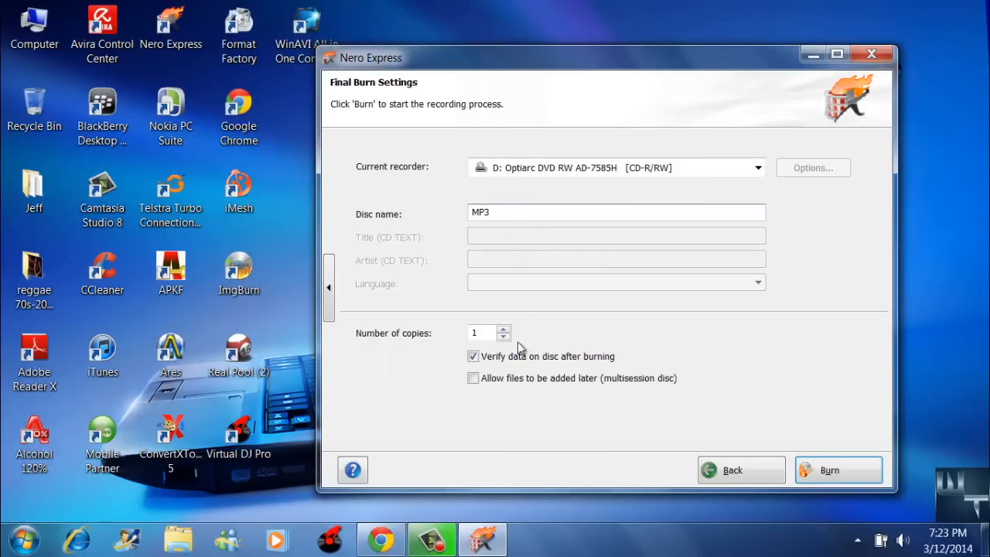
{"action": "left_click", "coordinate": [504, 328]}
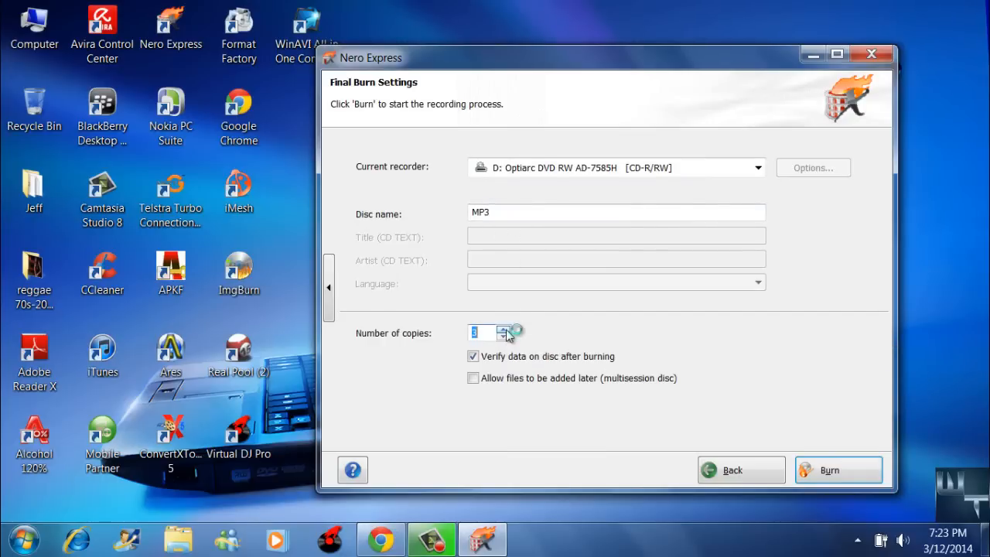
{"action": "left_click", "coordinate": [505, 338]}
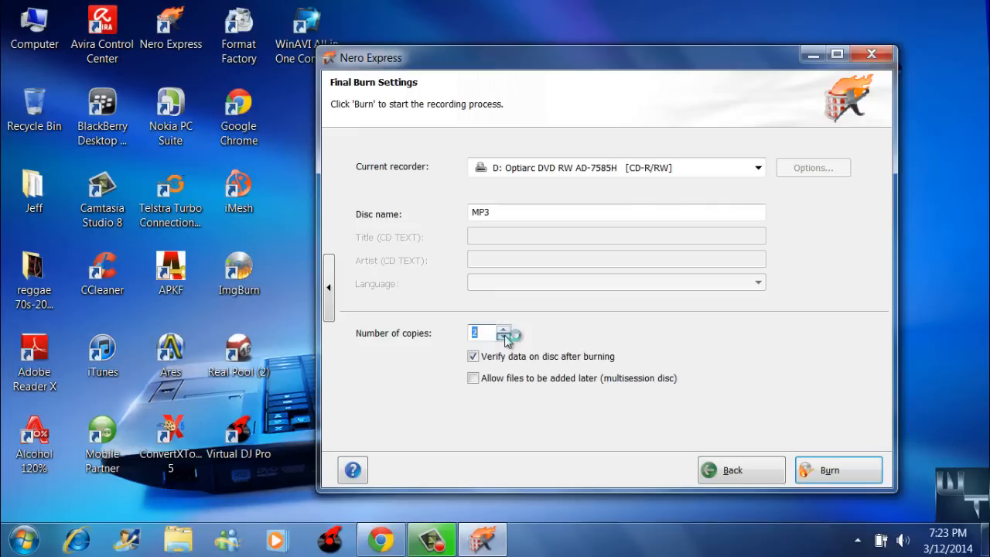
{"action": "left_click", "coordinate": [504, 338]}
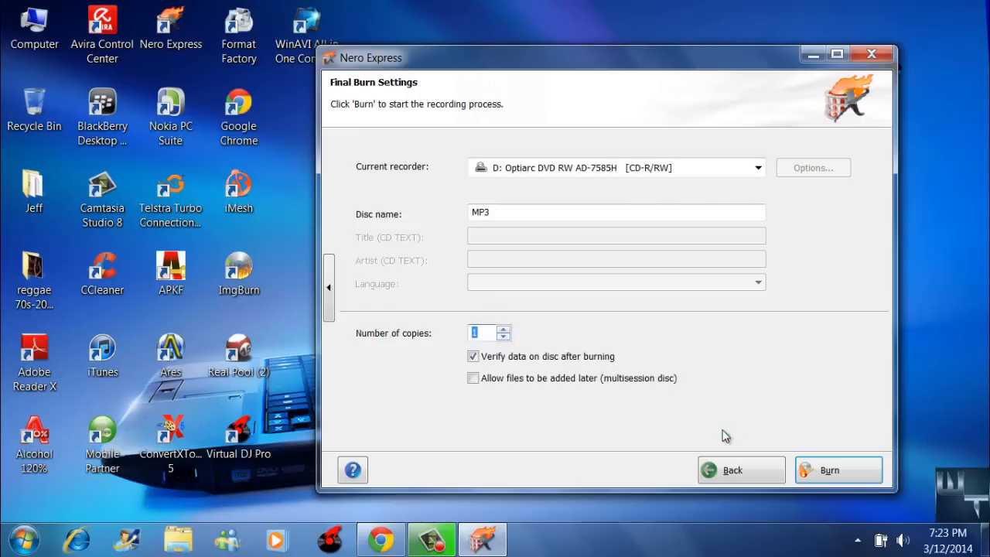
{"action": "mouse_move", "coordinate": [808, 470]}
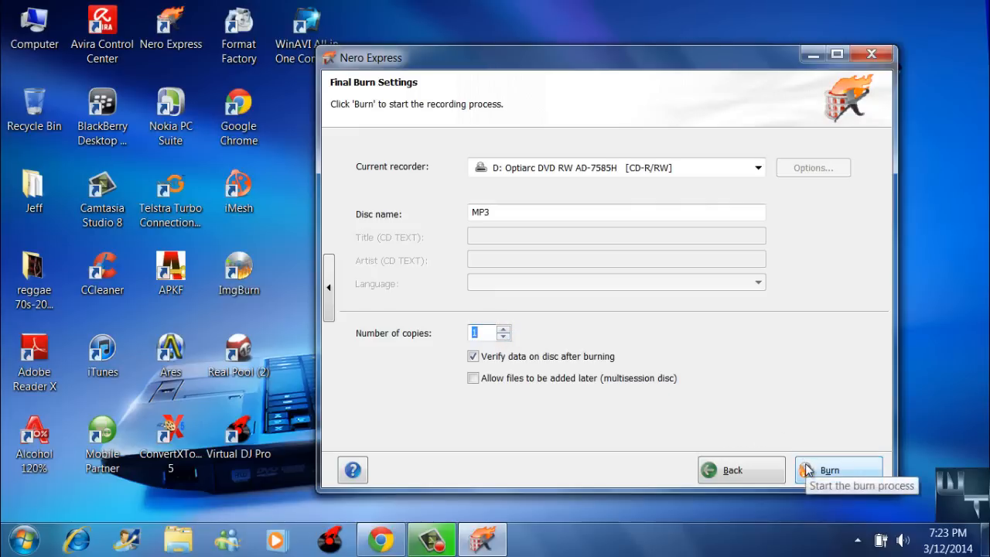